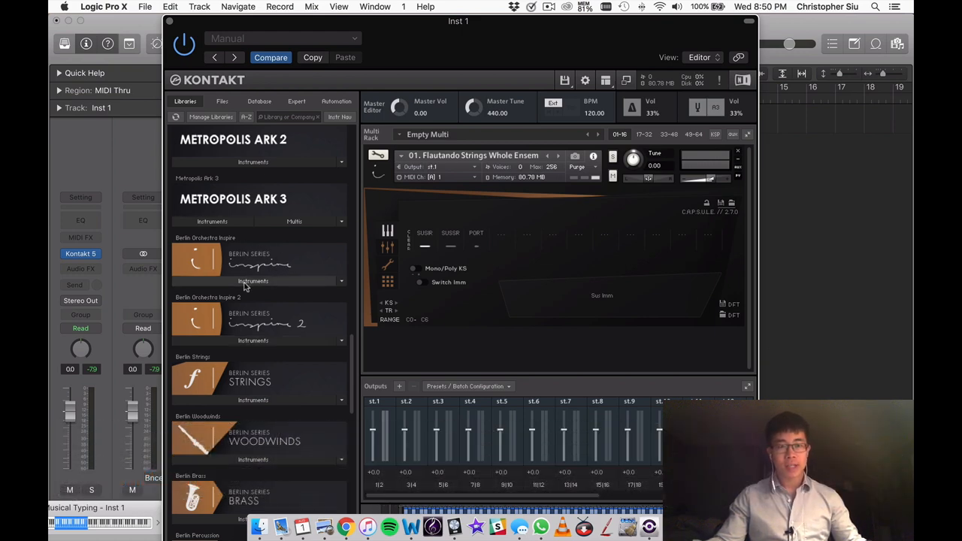
mouse_move(329, 269)
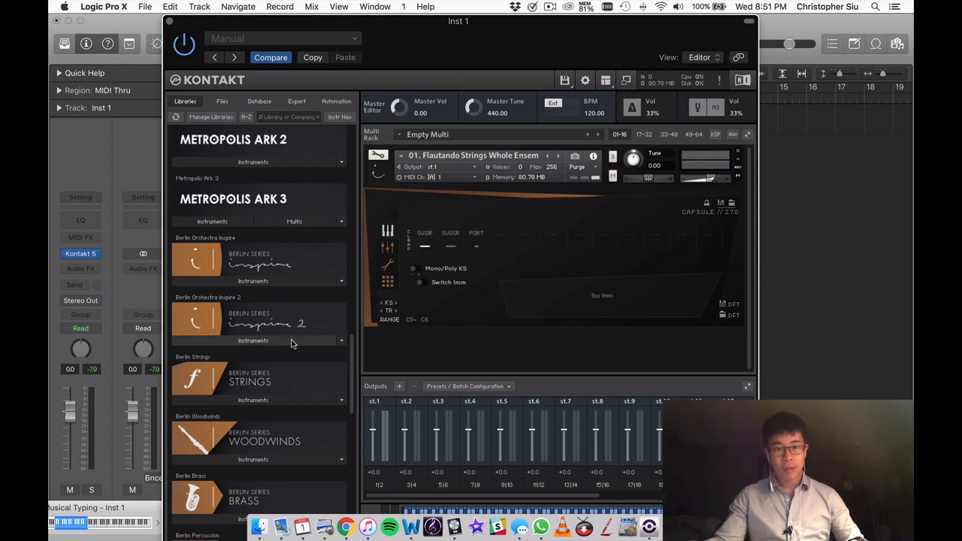
- Expand Berlin Orchestra Inspire 2 Instruments and scroll down through Metropolis Ark, Berlin Series and Cinematic Studio
click(342, 340)
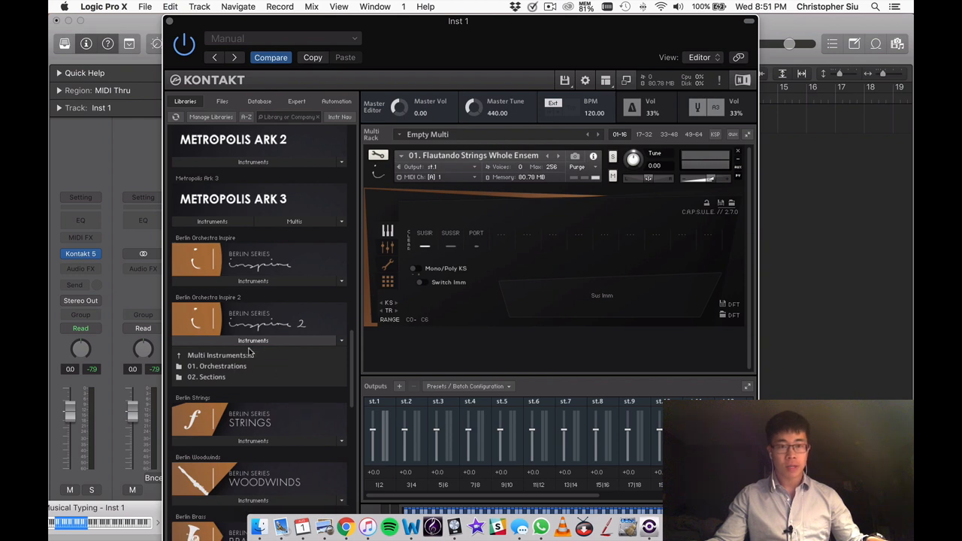
mouse_move(218, 366)
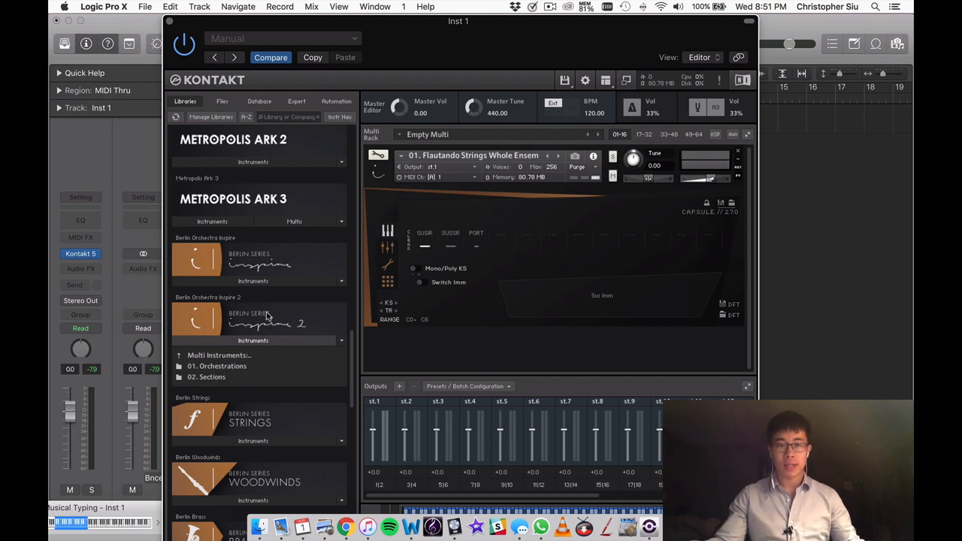
scroll(down, 3)
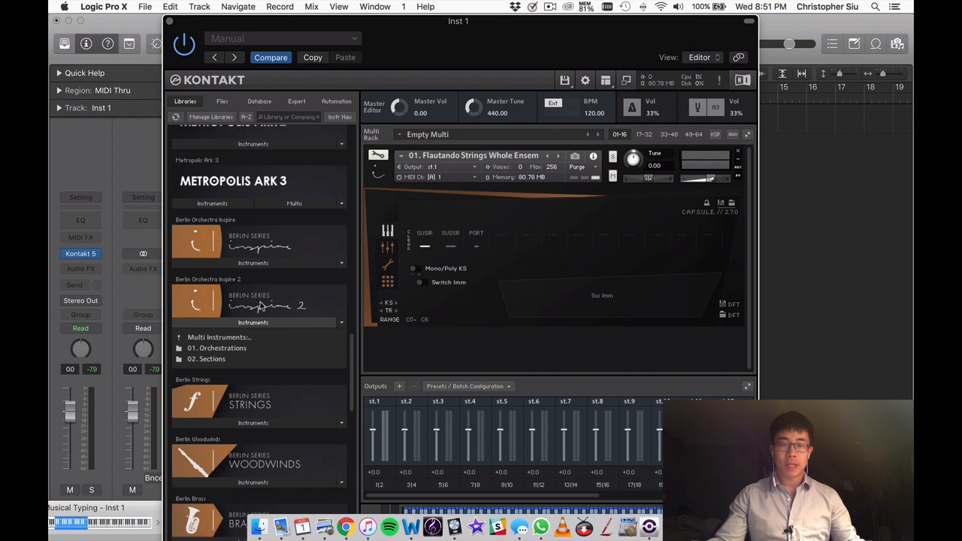
scroll(down, 3)
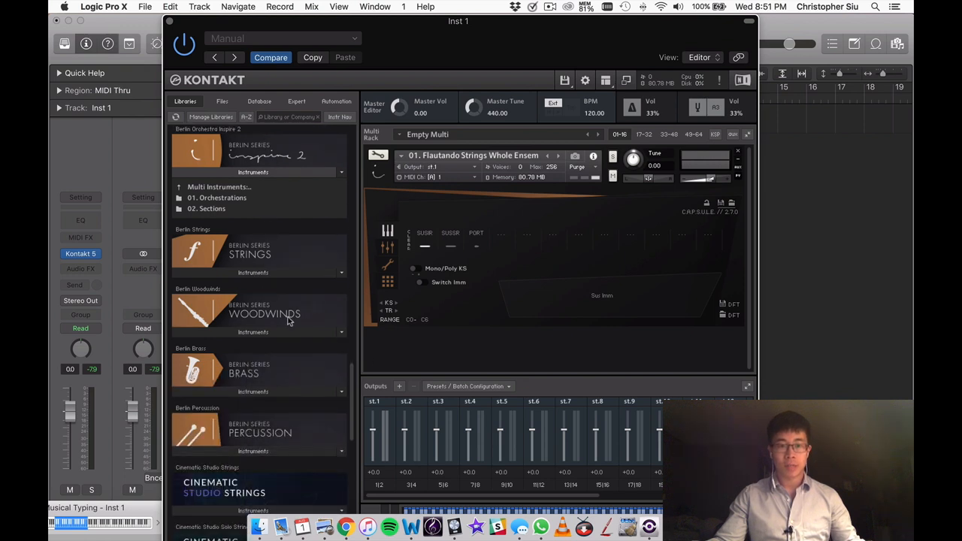
scroll(down, 3)
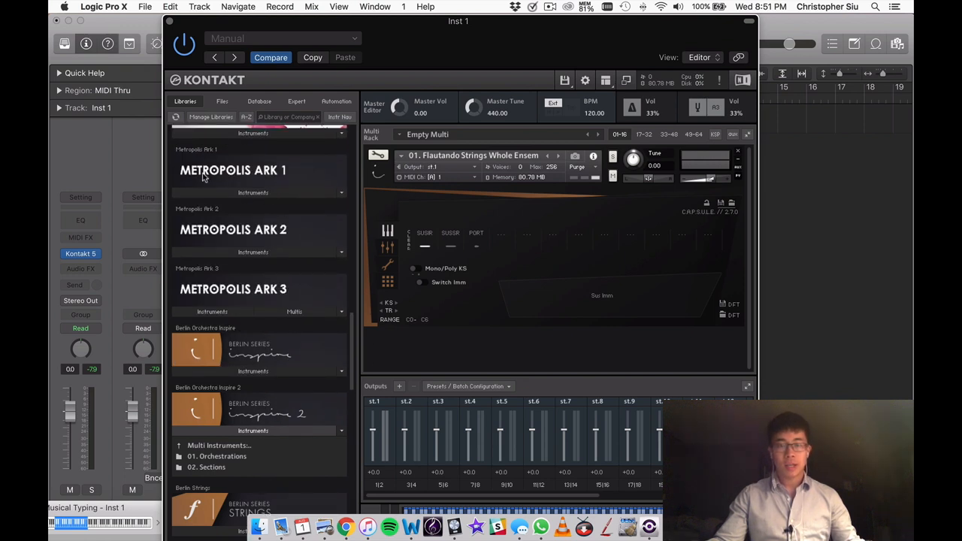
scroll(down, 3)
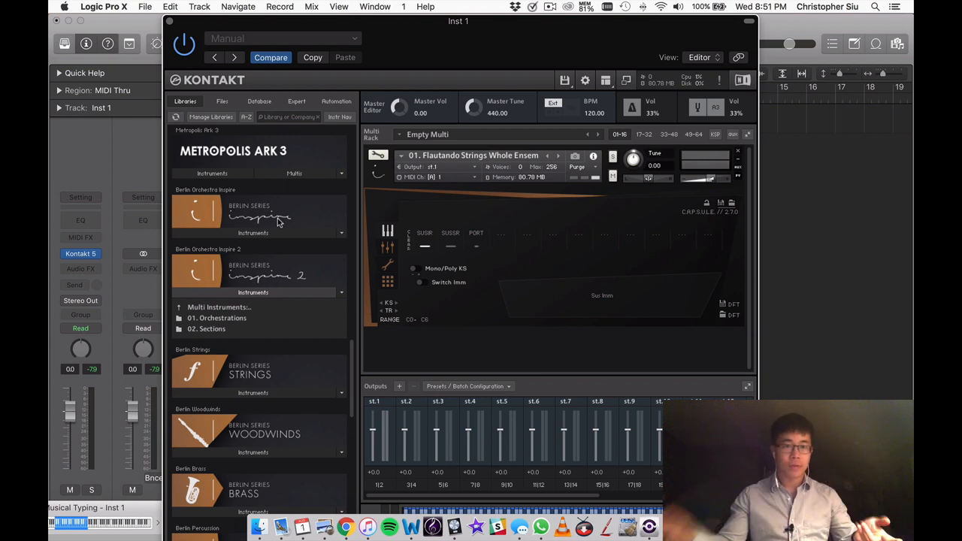
mouse_move(237, 312)
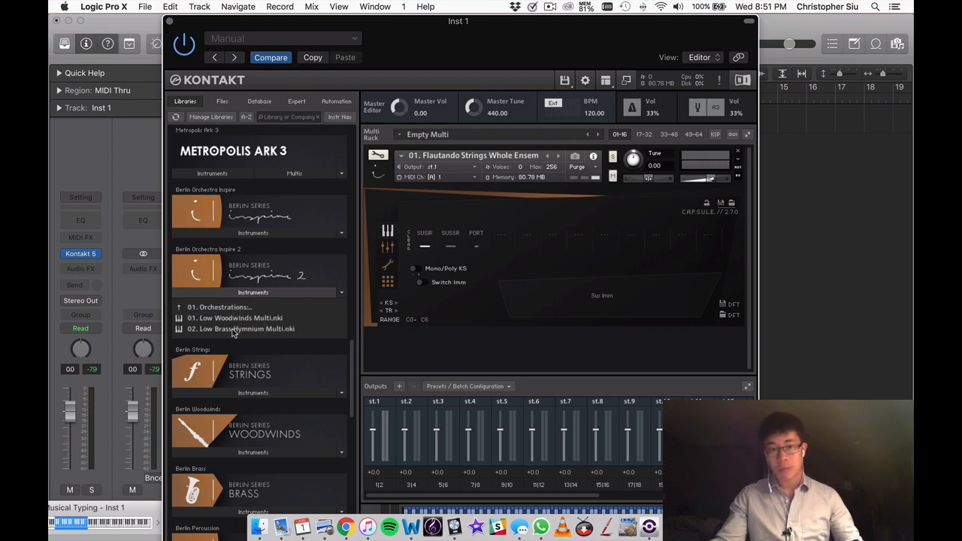
mouse_move(248, 339)
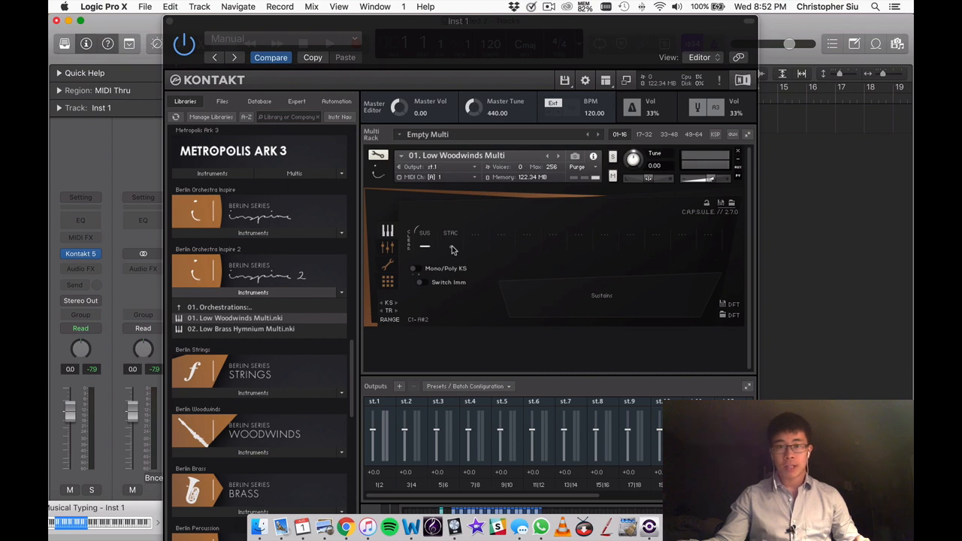
mouse_move(480, 256)
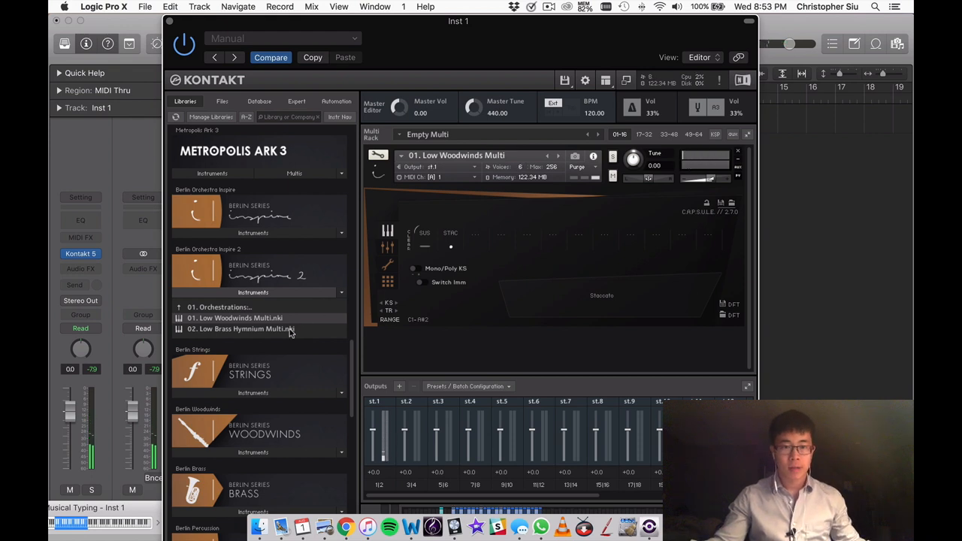
- Load Low Brass Hymnium Multi.nki, confirming it replaces Low Woodwinds
double_click(256, 318)
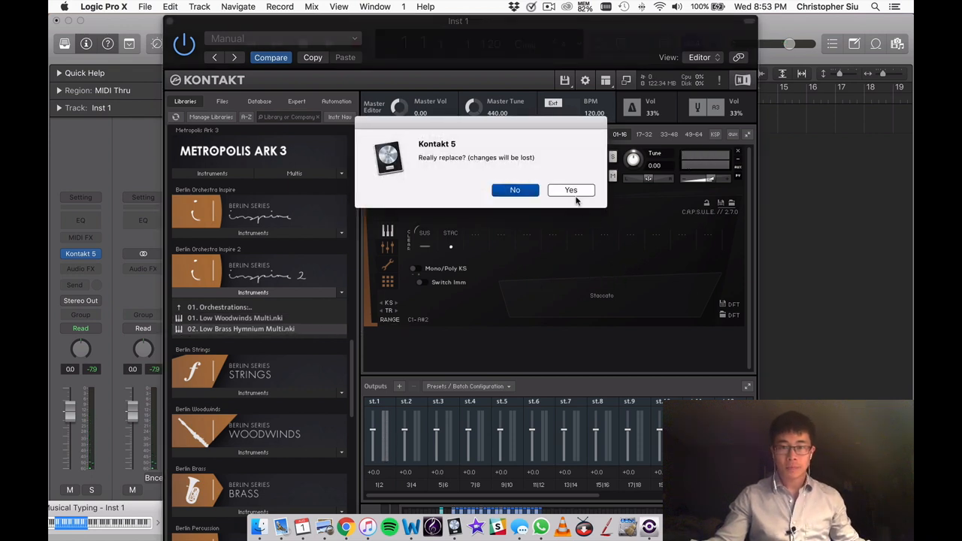
click(570, 189)
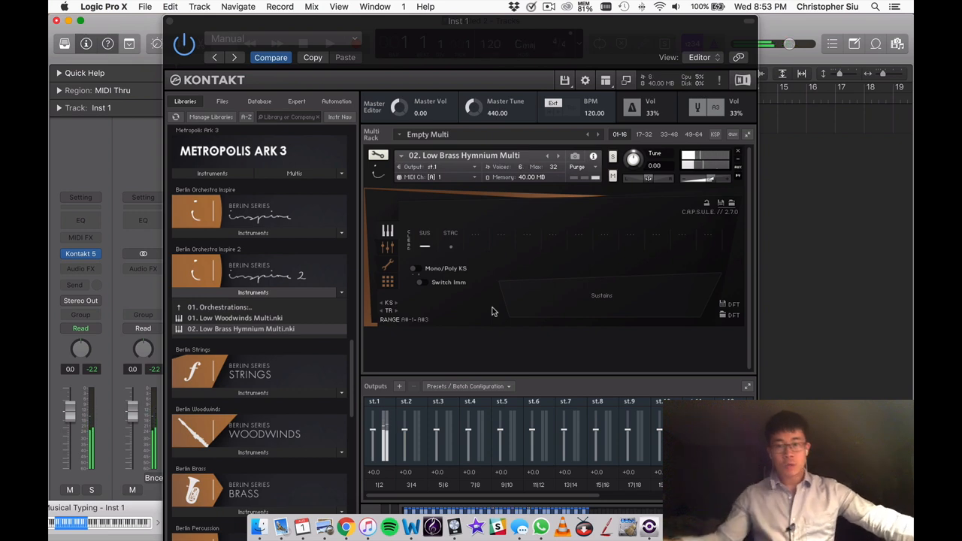
mouse_move(454, 264)
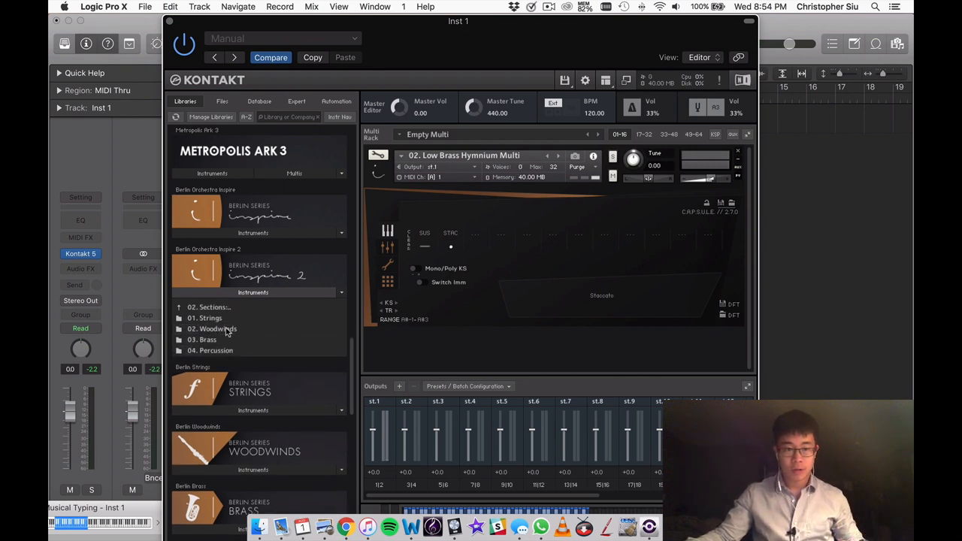
- Go up a folder level and open Inspire 2's 02. Sections folder
click(204, 317)
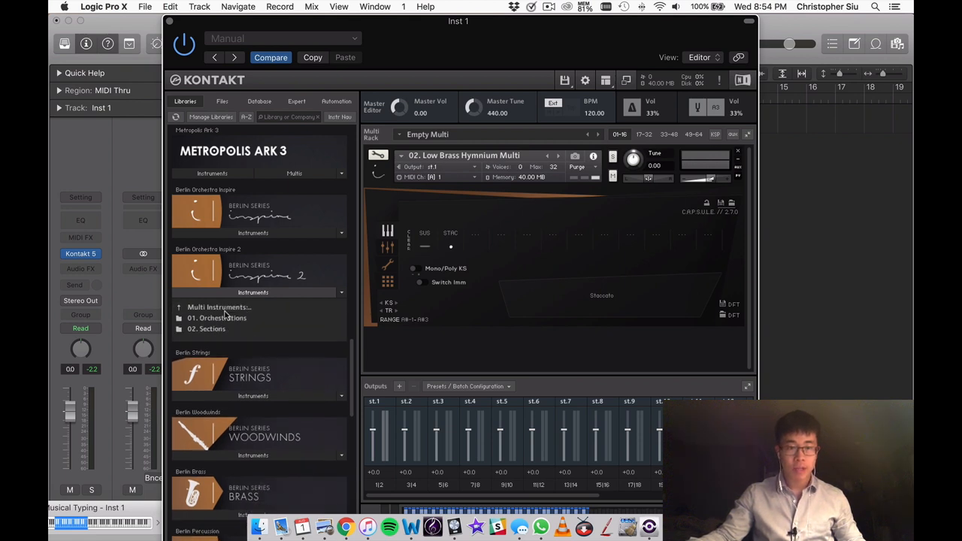
click(218, 317)
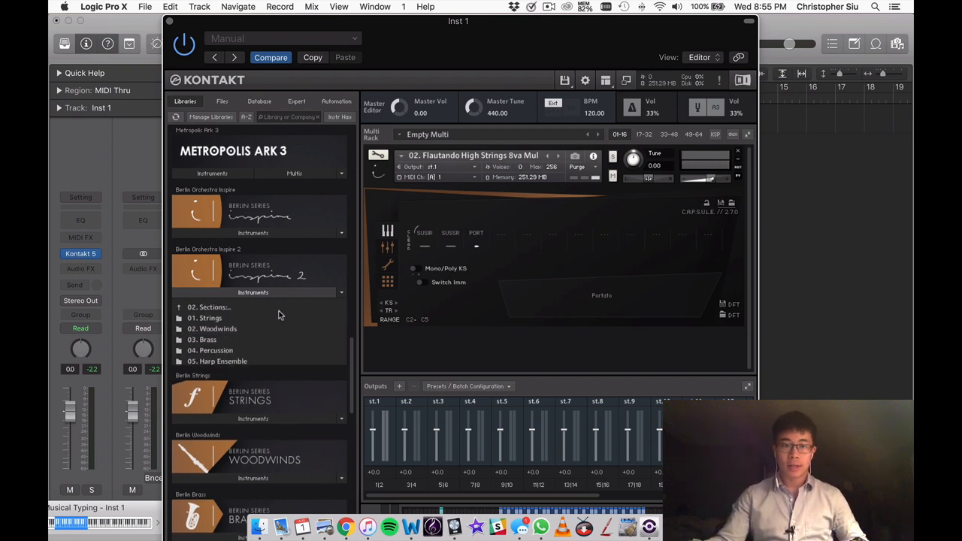
- Load Solo Oboe Multi.nki, confirming it replaces the flautando strings
click(212, 307)
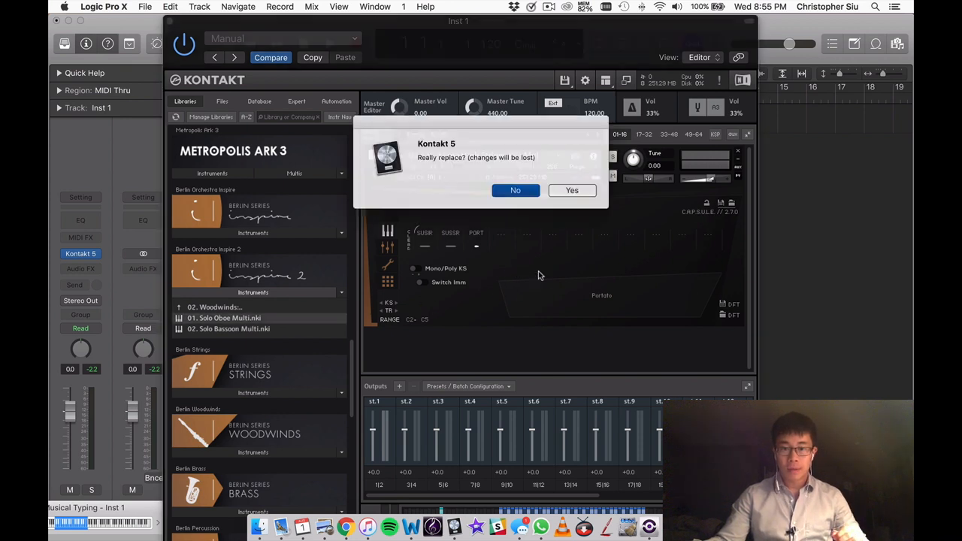
click(572, 190)
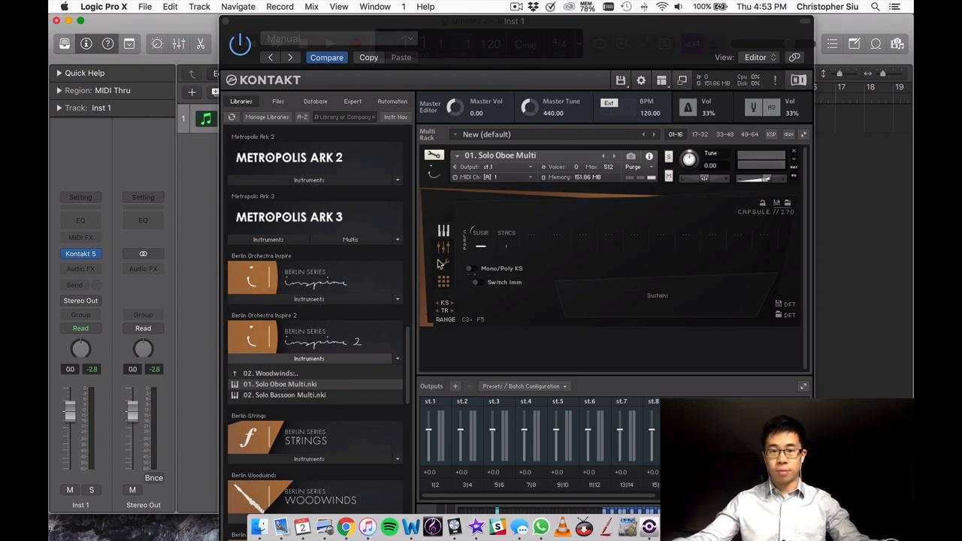
mouse_move(413, 334)
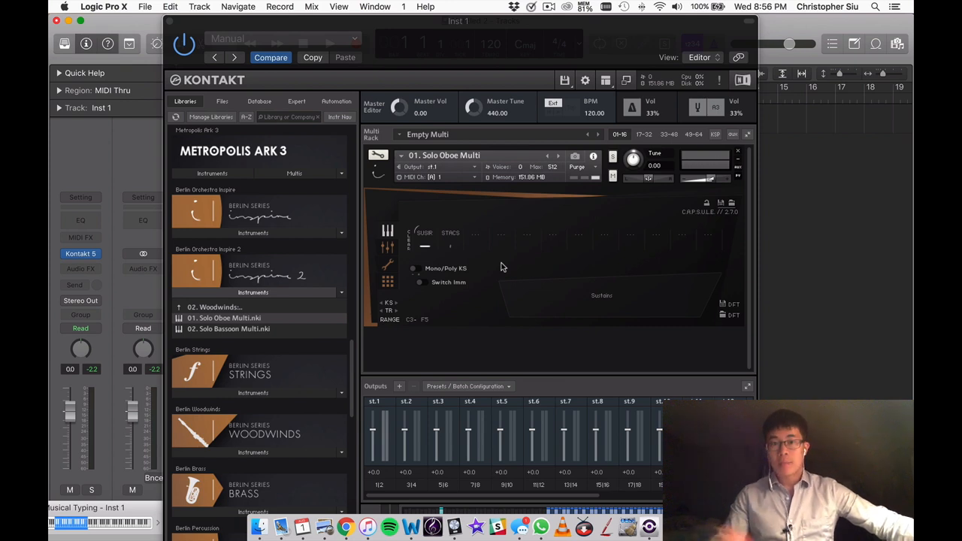
mouse_move(451, 248)
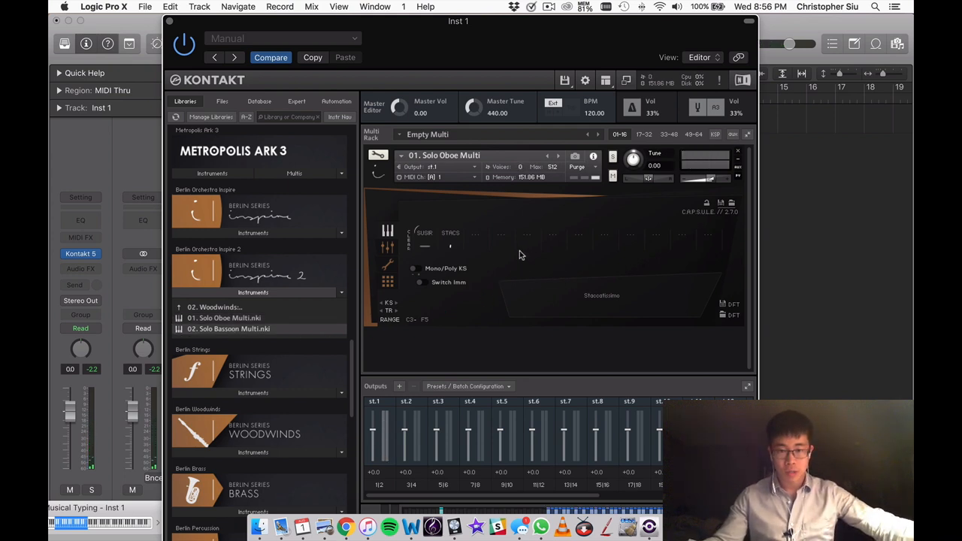
- Load 02. Solo Bassoon Multi.nki, then leave the Woodwinds folder
double_click(229, 329)
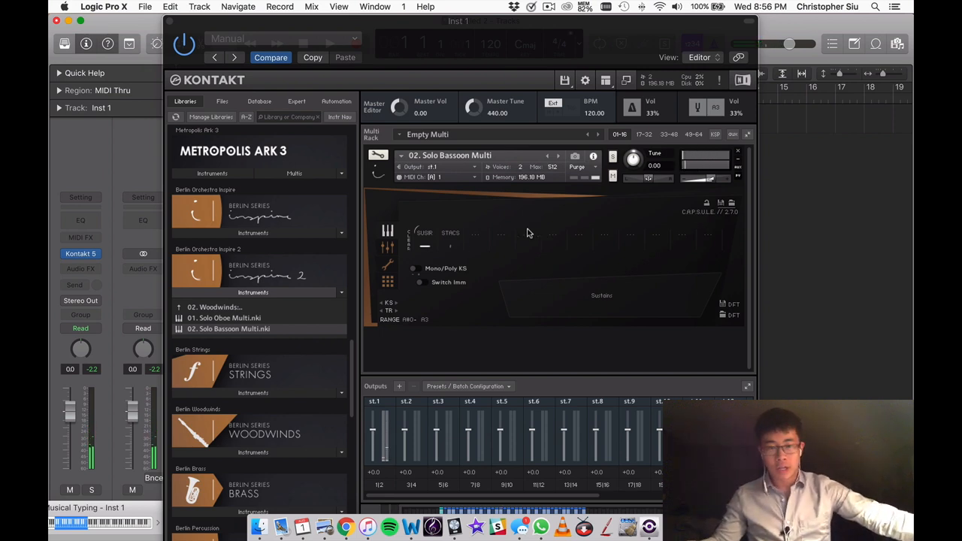
click(216, 307)
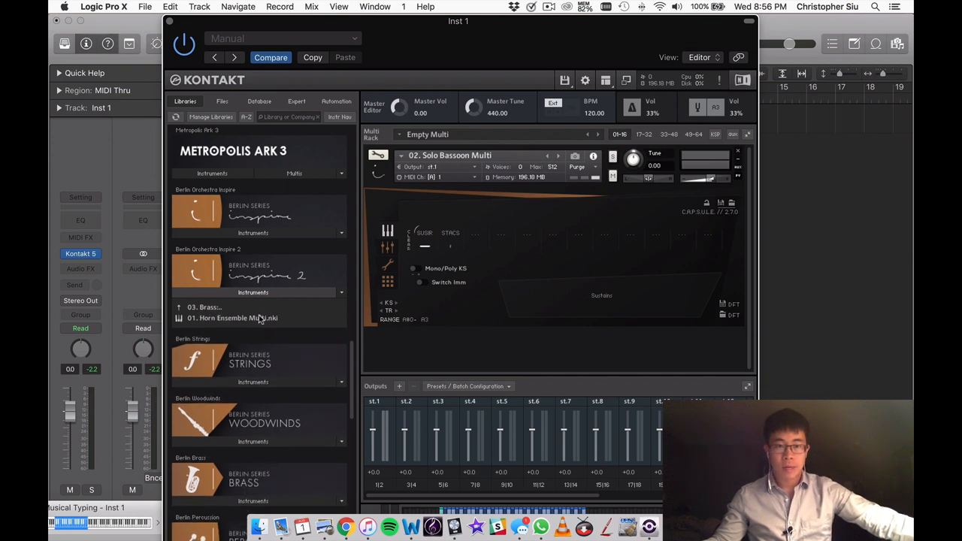
- Load 01. Horn Ensemble Multi.nki, then pick Taiko Drums Multi from Percussion
double_click(259, 318)
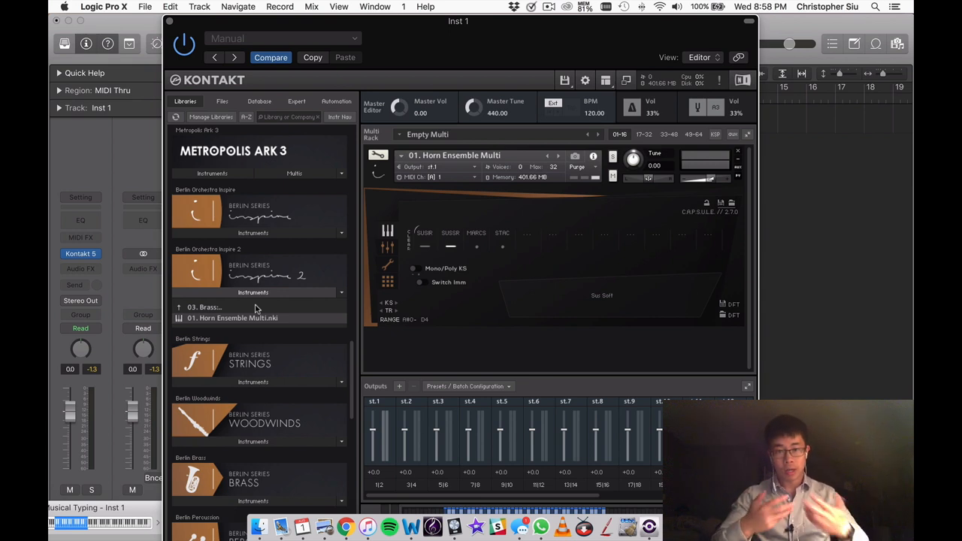
mouse_move(485, 257)
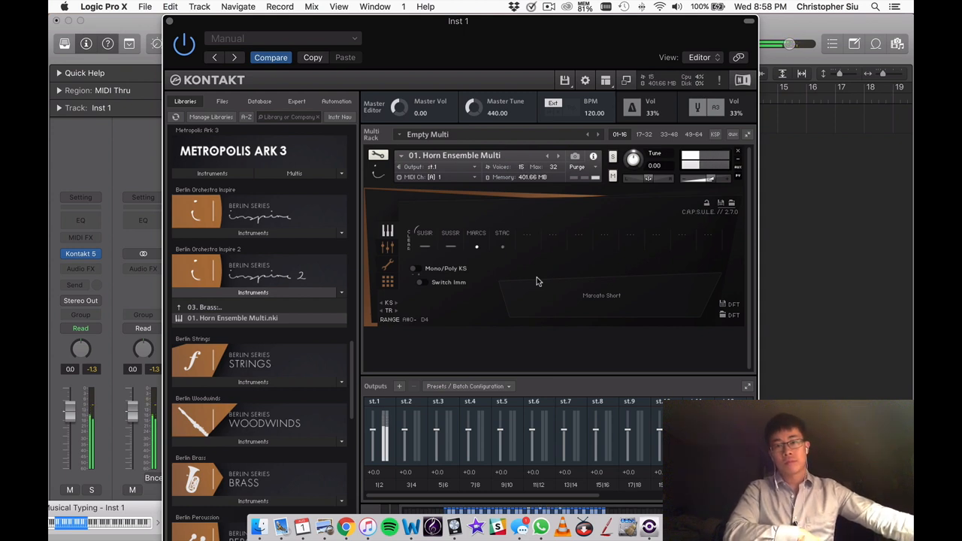
click(503, 246)
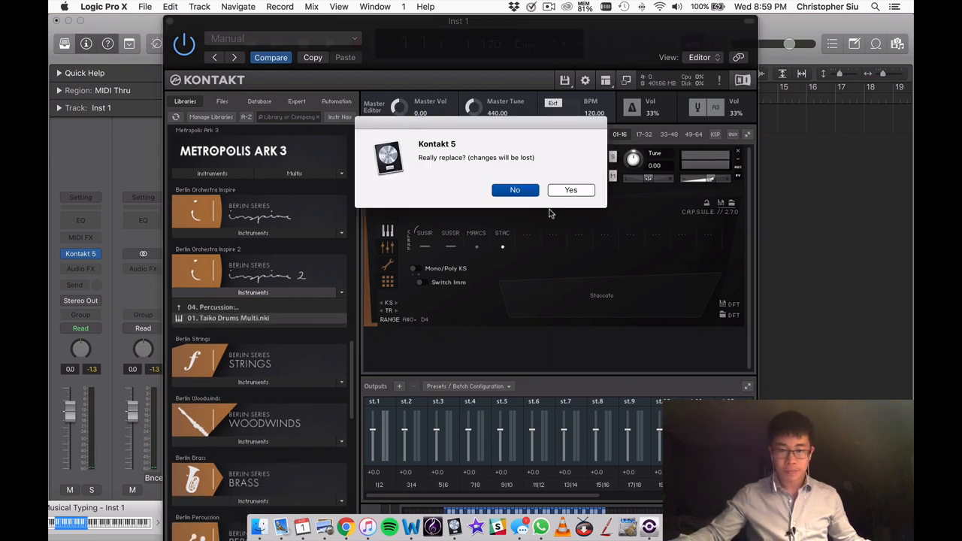
- Confirm the 'Really replace?' prompt so Taiko Drums Multi replaces the horns
click(571, 189)
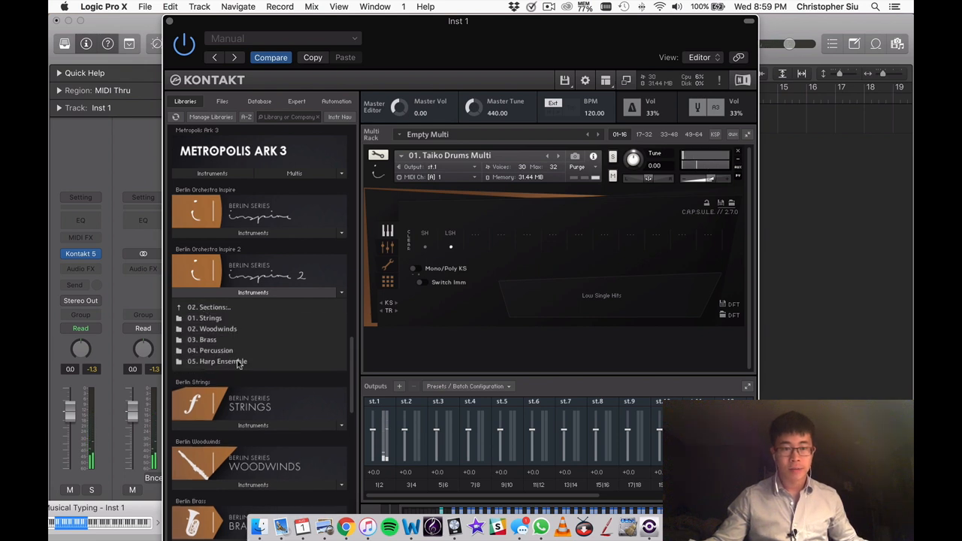
- Load Harp Ensemble Multi, confirming it replaces the taiko drums
double_click(216, 362)
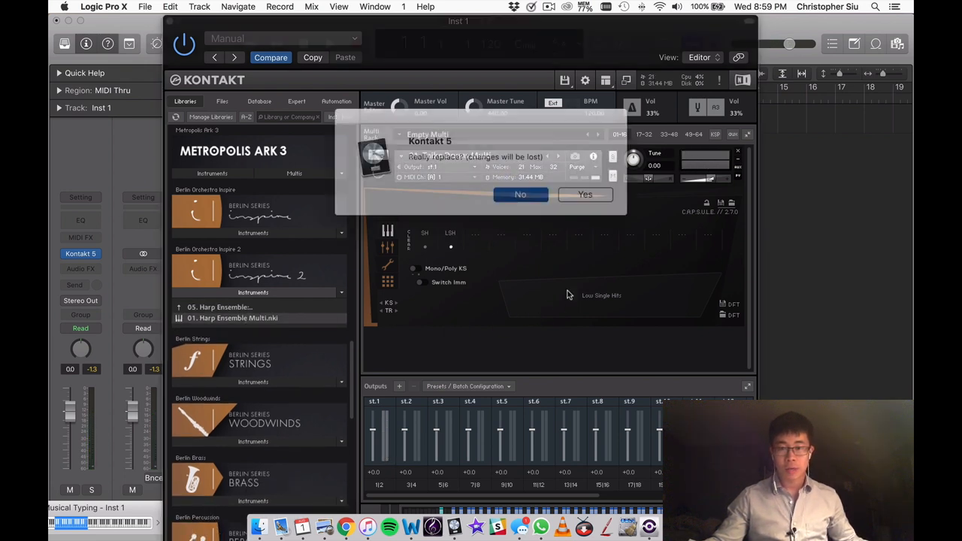
click(585, 194)
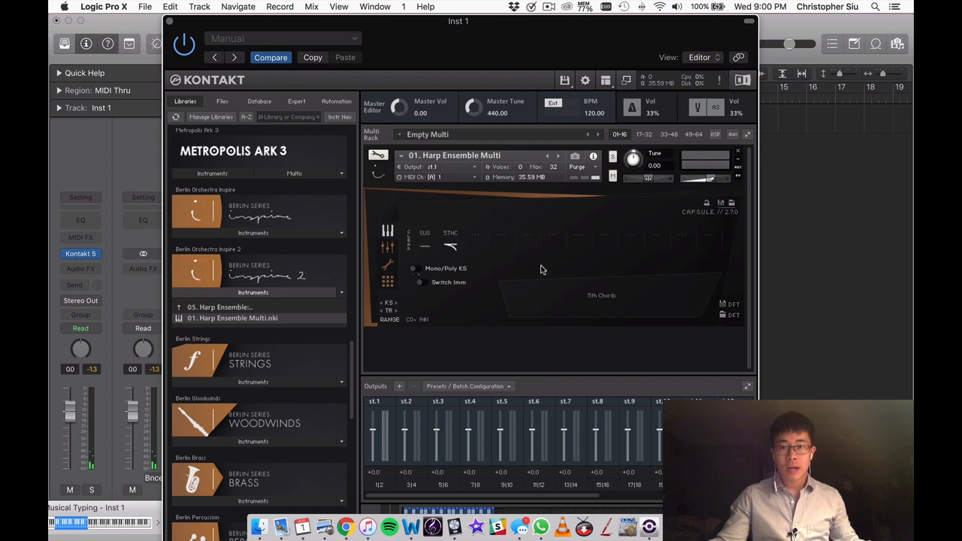
mouse_move(593, 295)
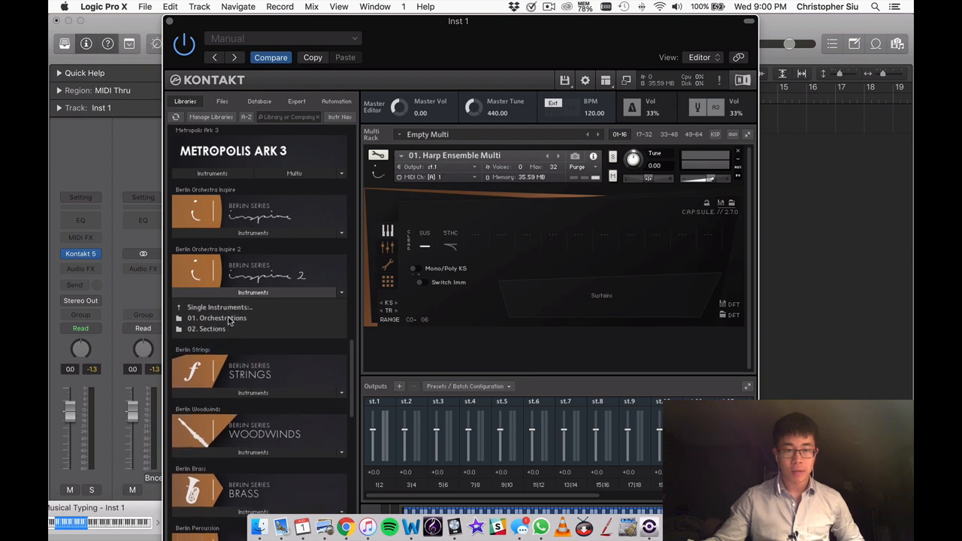
- Load Violins & Children Choir Legato over the harp ensemble, then scroll the library list
click(219, 306)
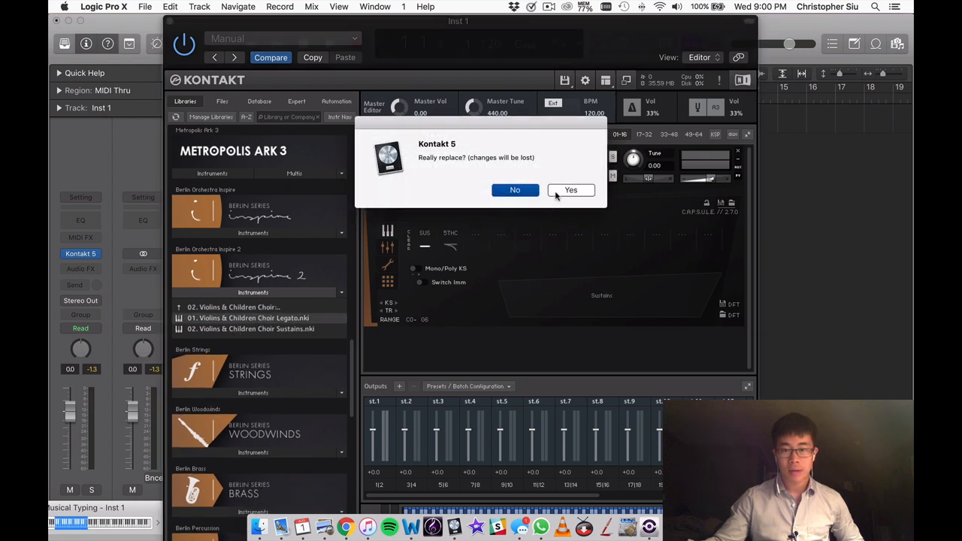
click(570, 190)
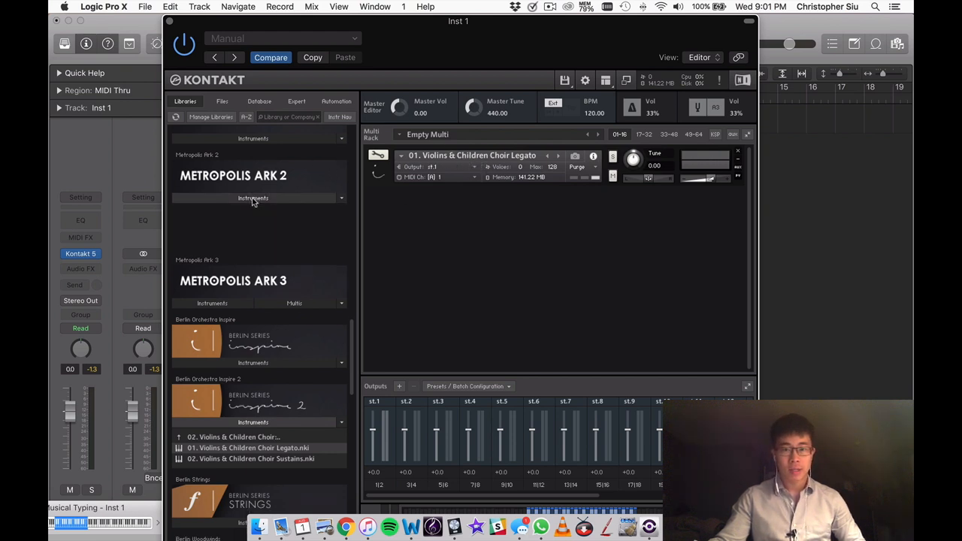
scroll(down, 3)
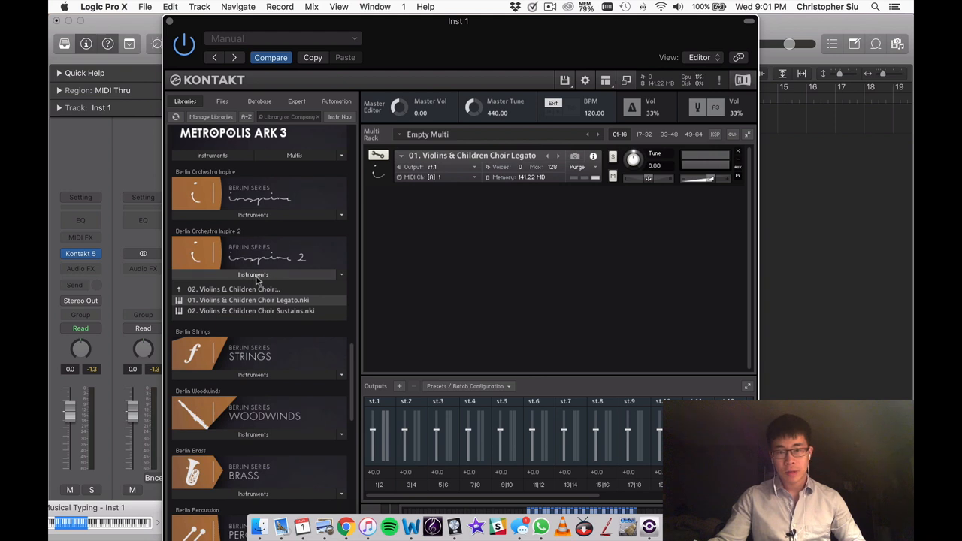
mouse_move(257, 278)
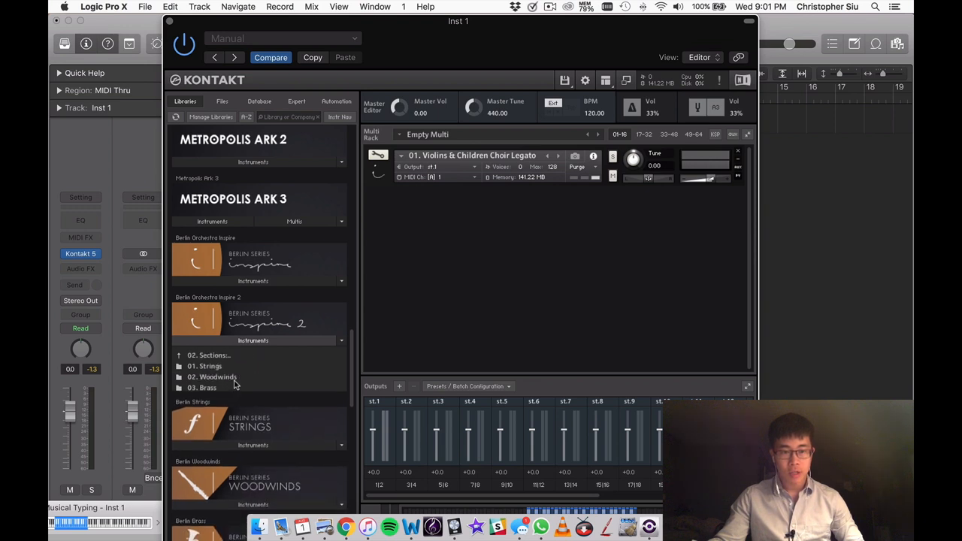
- Open the Strings folder, then open the 02. Solo Cello folder
click(206, 355)
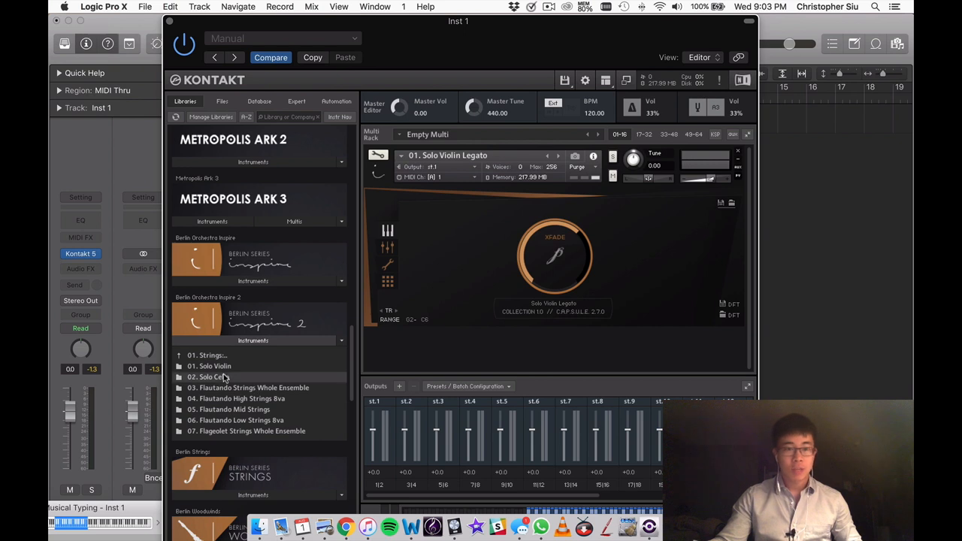
double_click(217, 376)
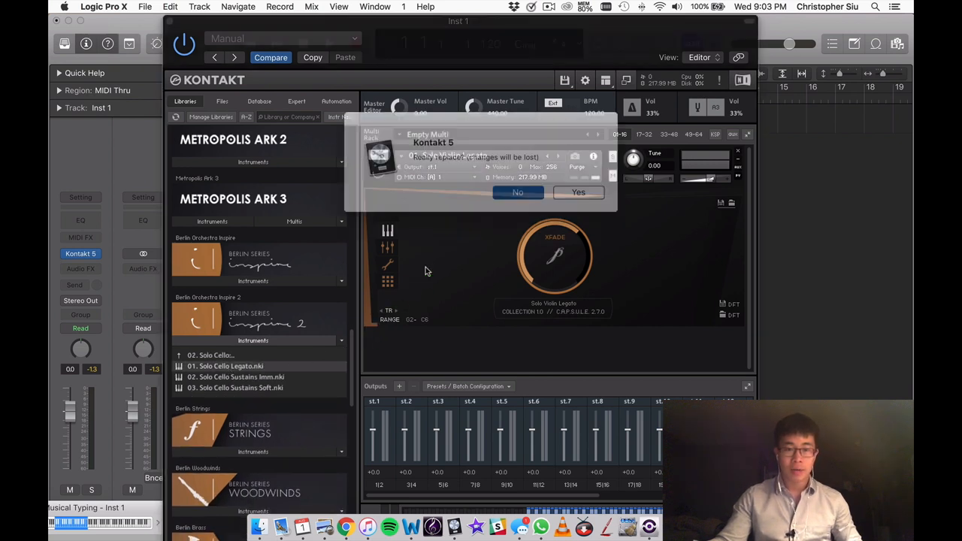
- Replace the solo violin with Solo Cello Legato, then go back up to Inspire 2's folders
click(578, 191)
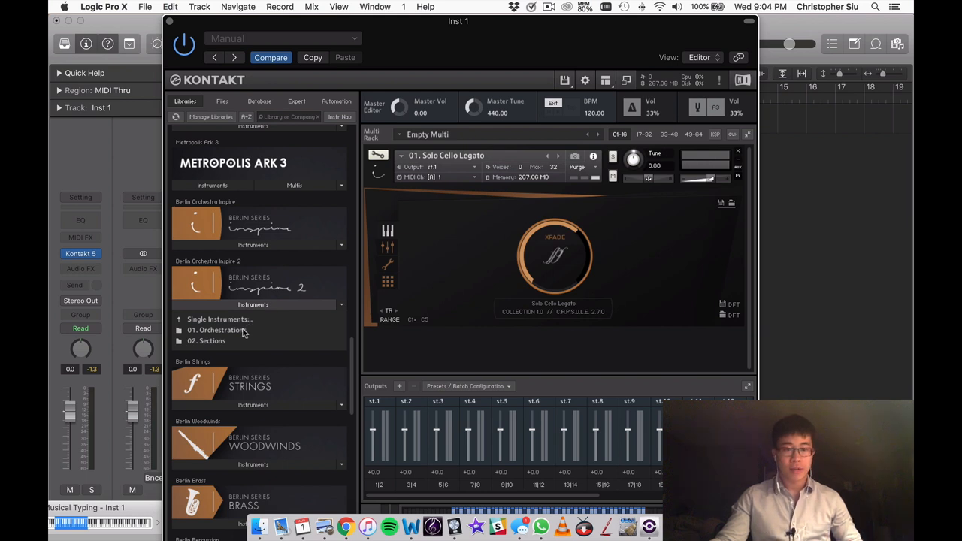
click(218, 330)
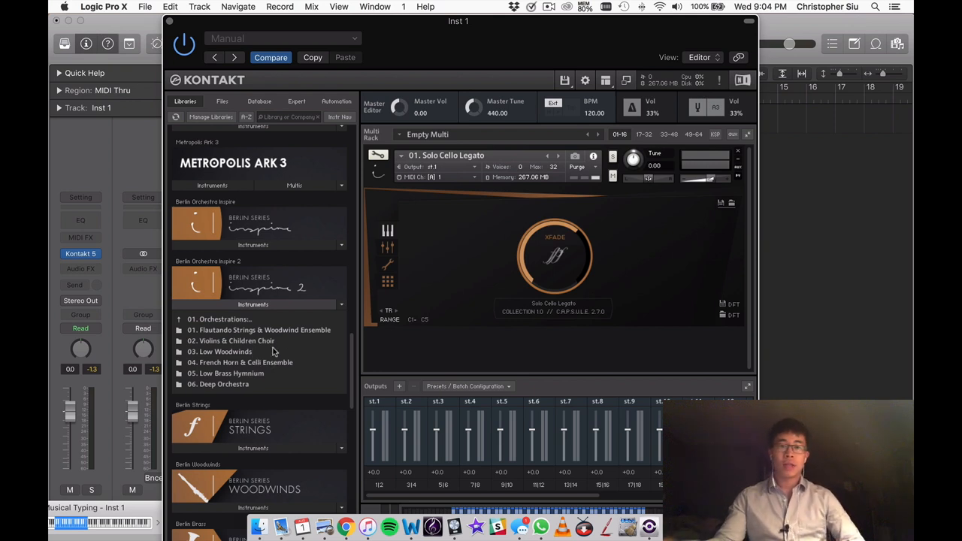
scroll(down, 3)
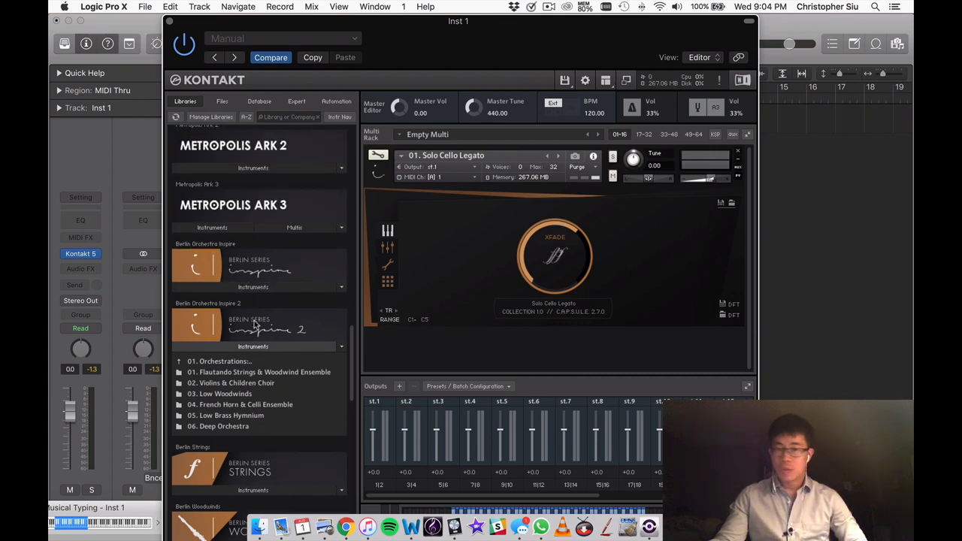
scroll(down, 3)
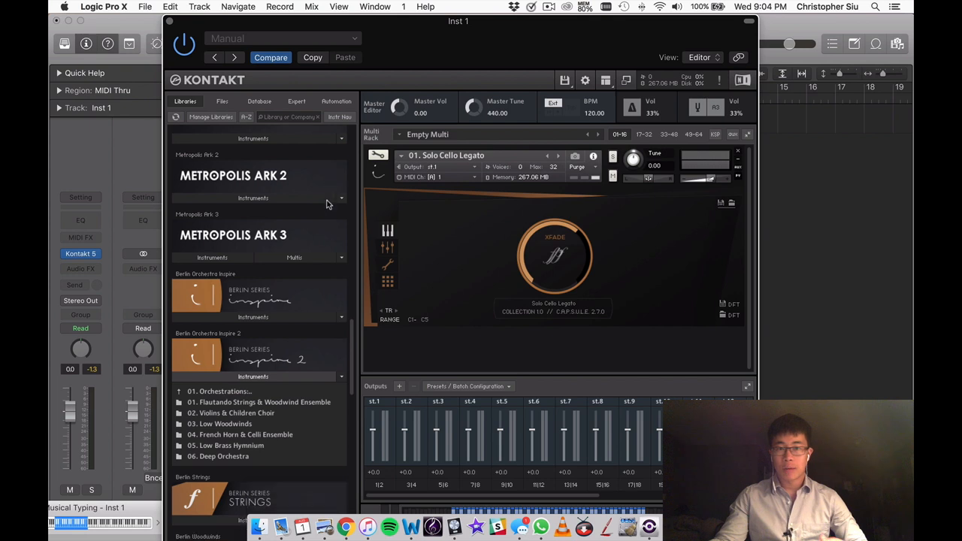
scroll(down, 3)
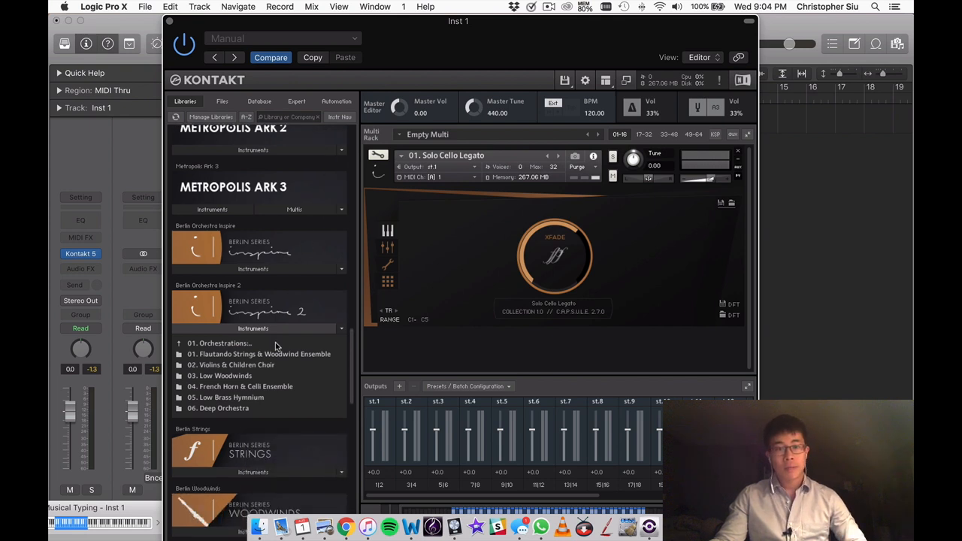
scroll(down, 3)
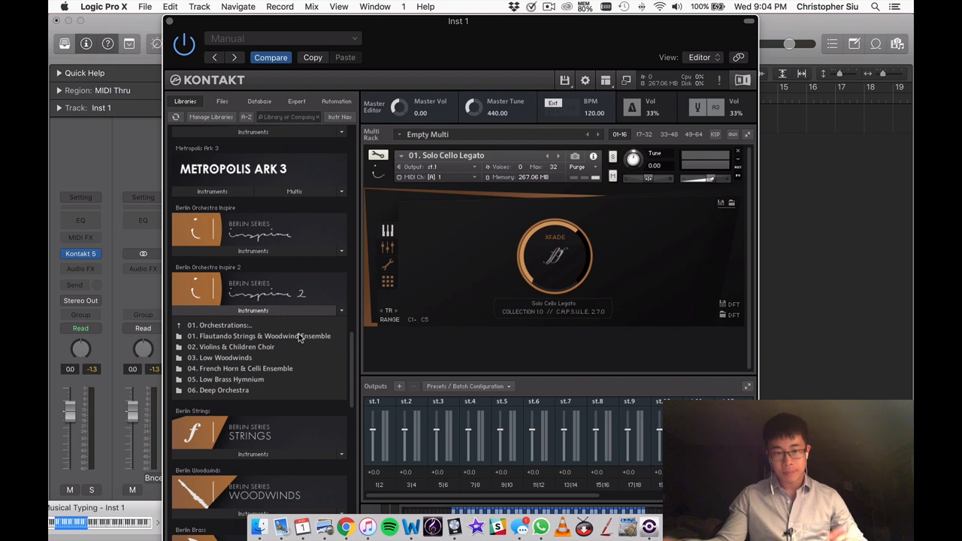
mouse_move(264, 332)
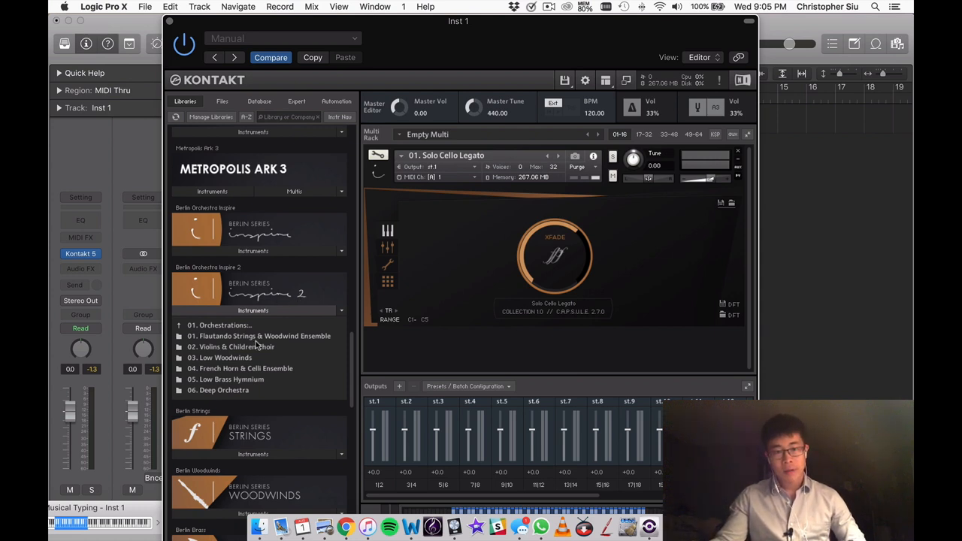
mouse_move(248, 336)
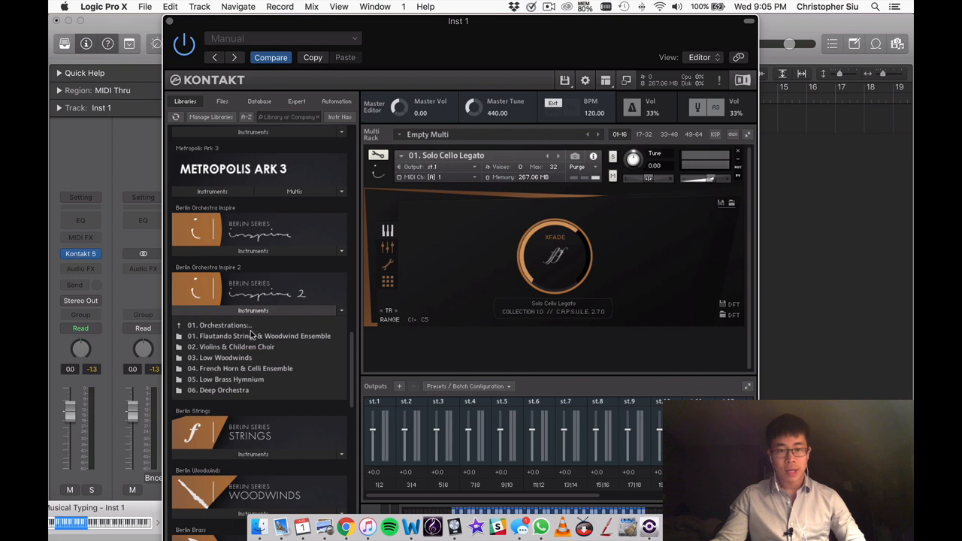
mouse_move(239, 327)
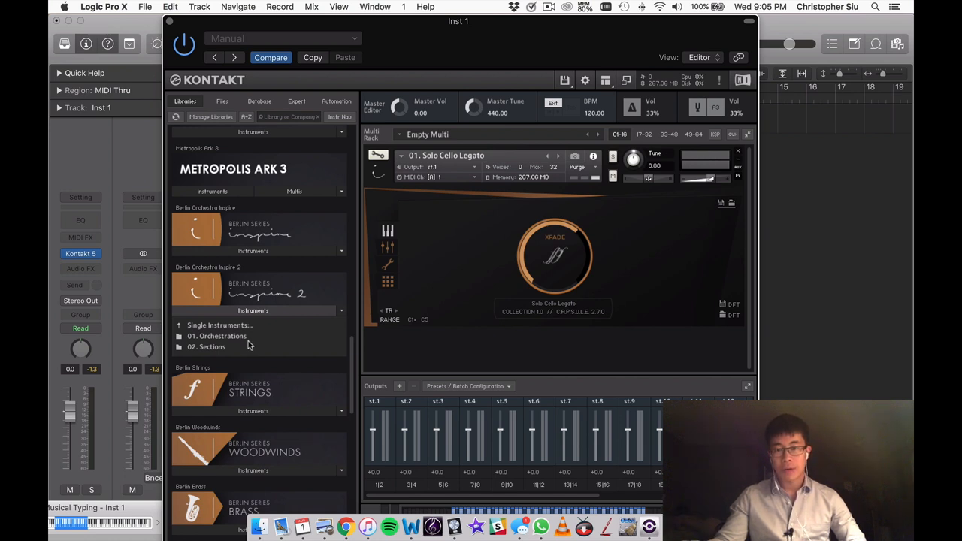
mouse_move(270, 289)
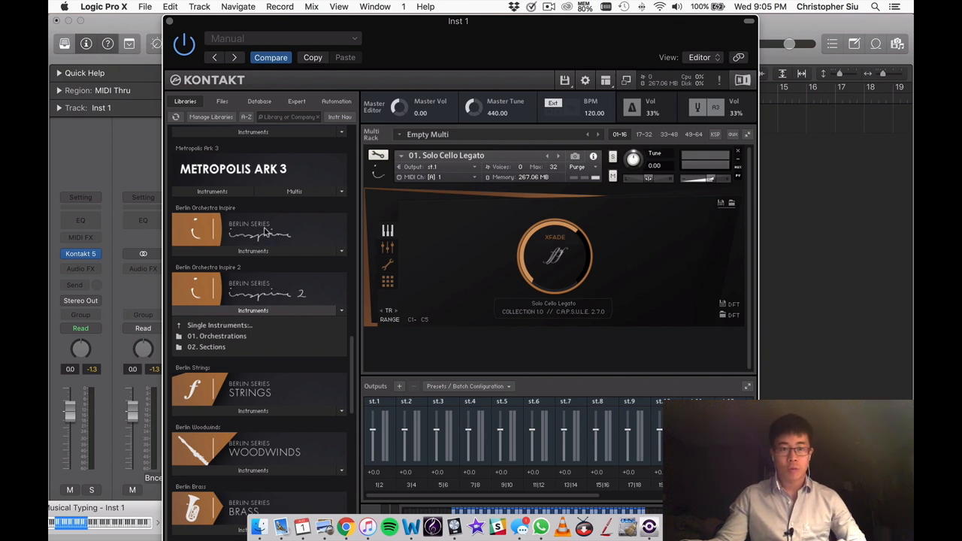
mouse_move(272, 240)
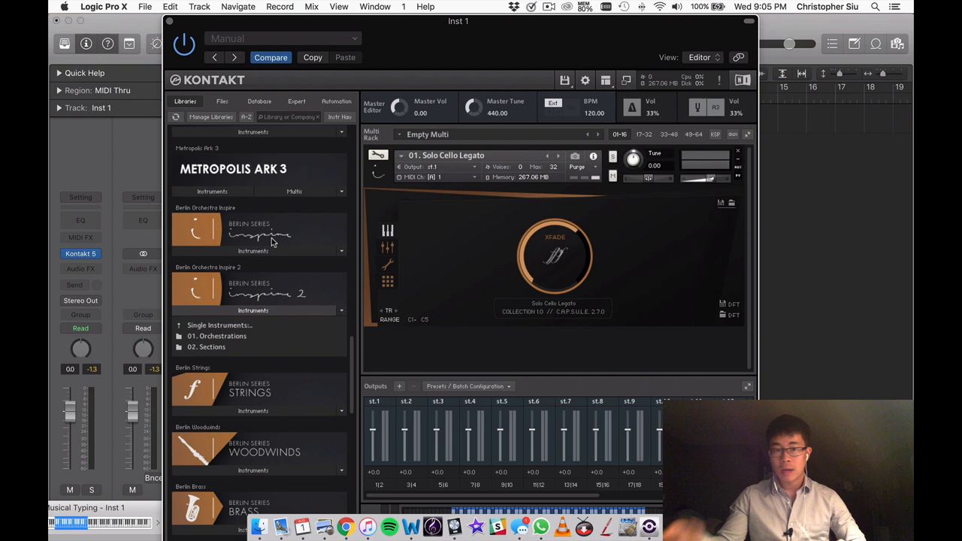
- Scroll the library panel to collapse Berlin Orchestra Inspire 2's instrument list
scroll(down, 3)
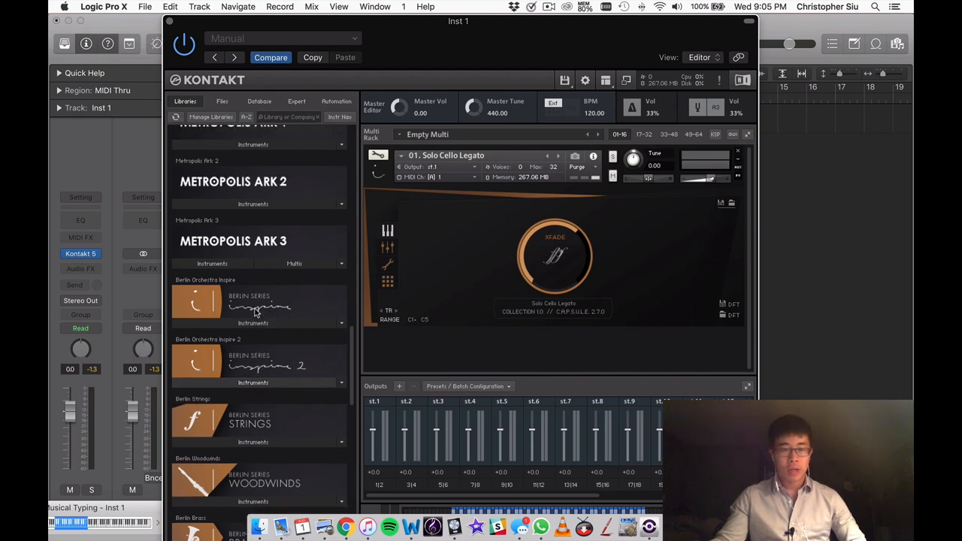
scroll(down, 3)
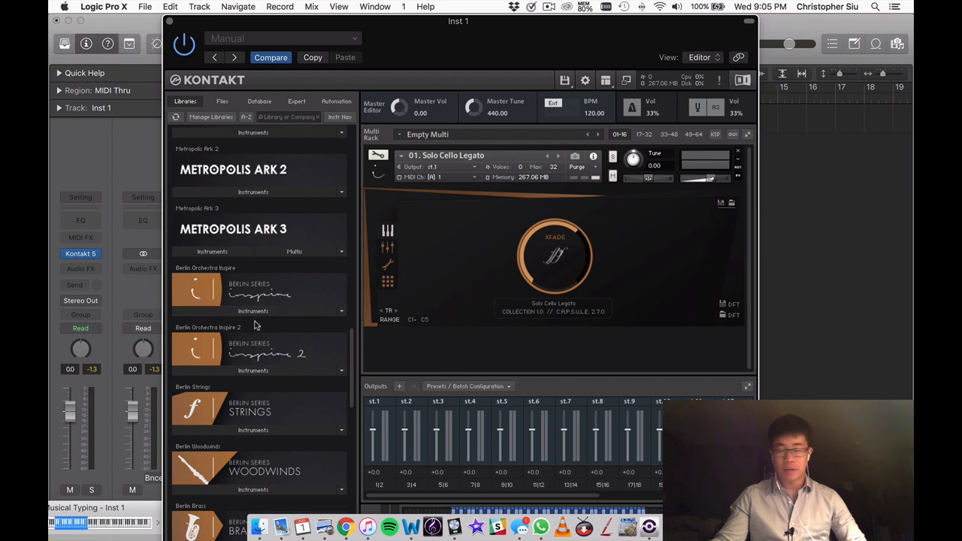
mouse_move(274, 346)
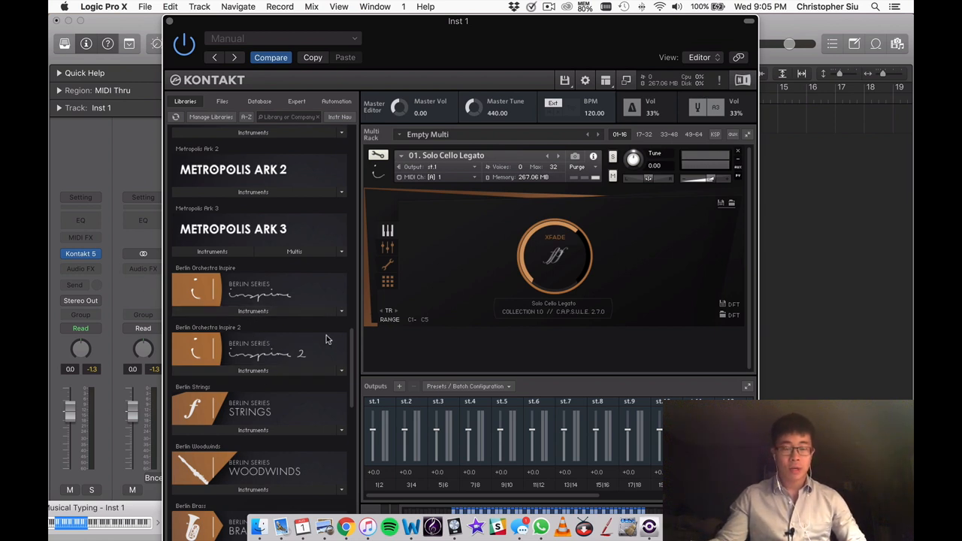
mouse_move(218, 301)
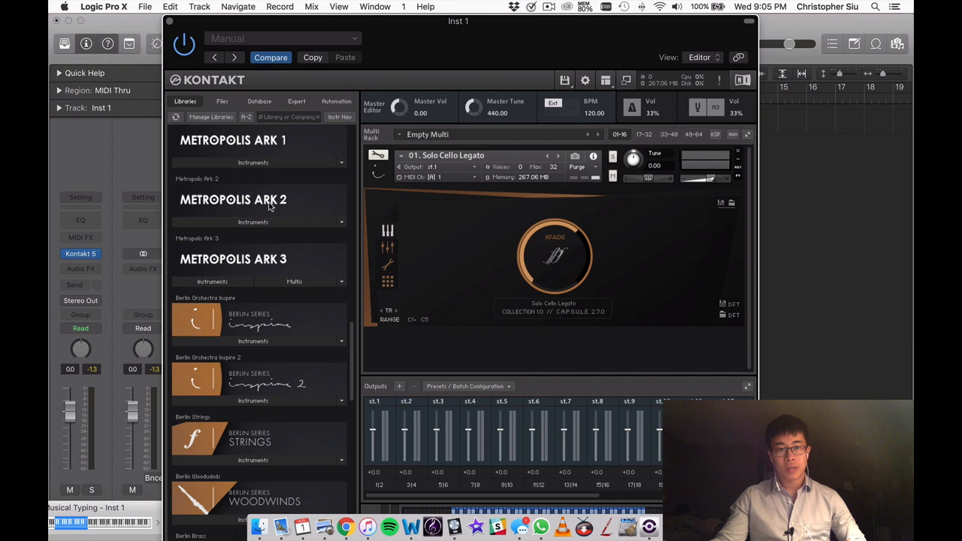
scroll(down, 3)
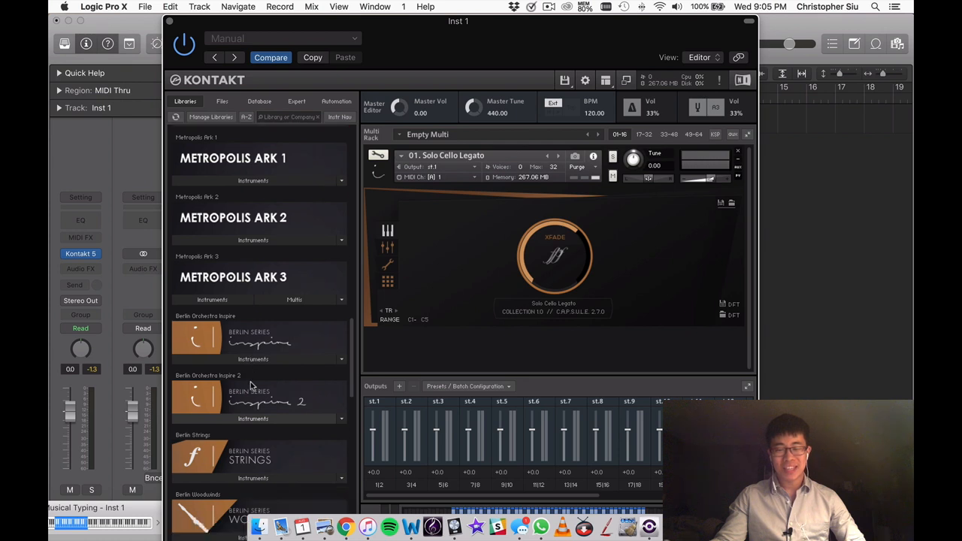
scroll(down, 3)
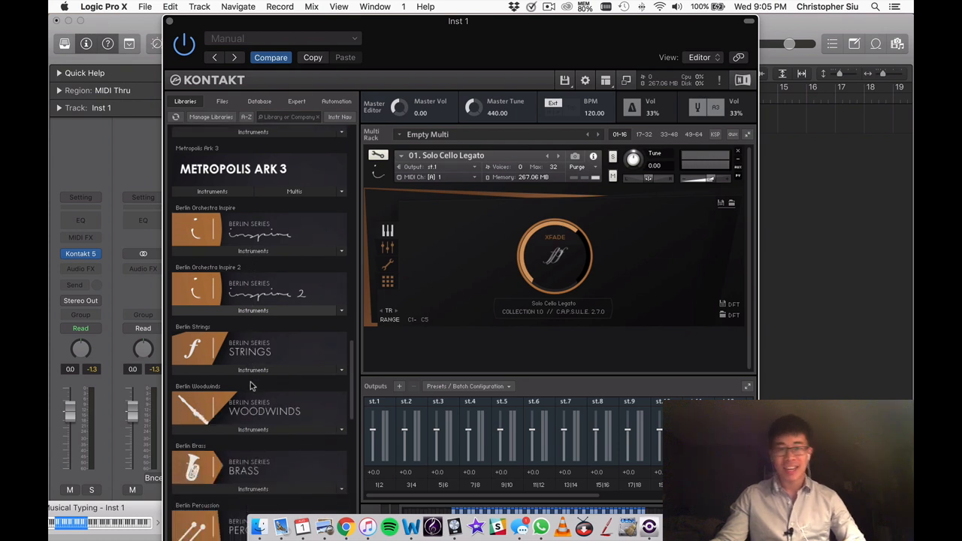